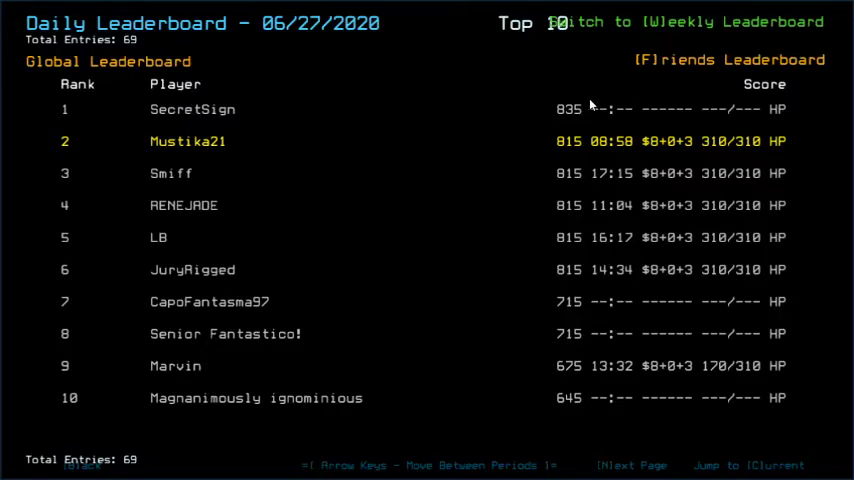
pyautogui.moveTo(160, 26)
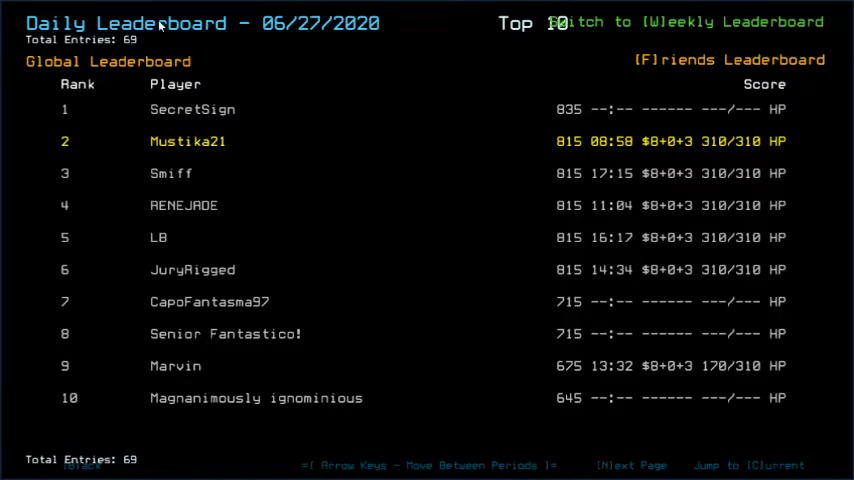
# Step: Browse adjacent days' leaderboards around 06/27/2020, then return to the challenge launcher
pyautogui.press('Left')
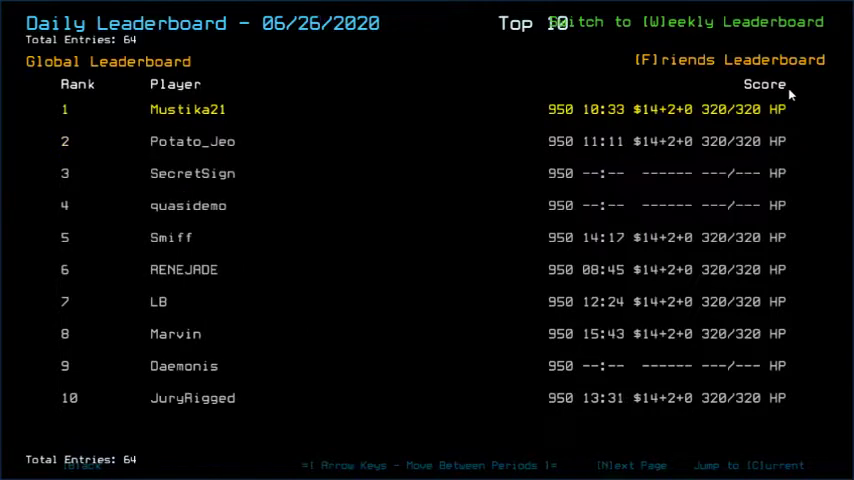
pyautogui.press('right')
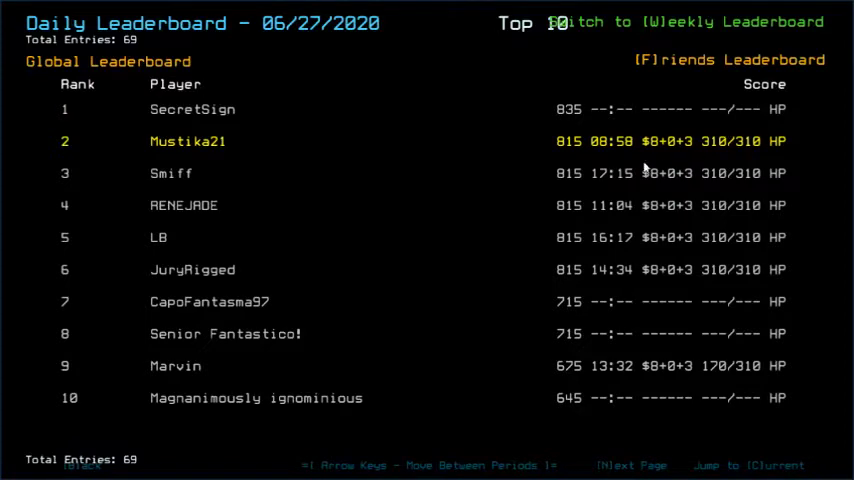
pyautogui.moveTo(536, 136)
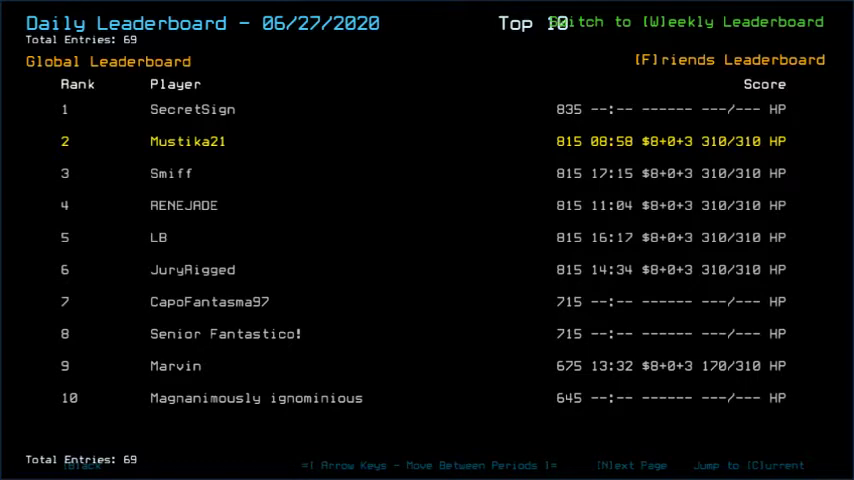
pyautogui.moveTo(628, 260)
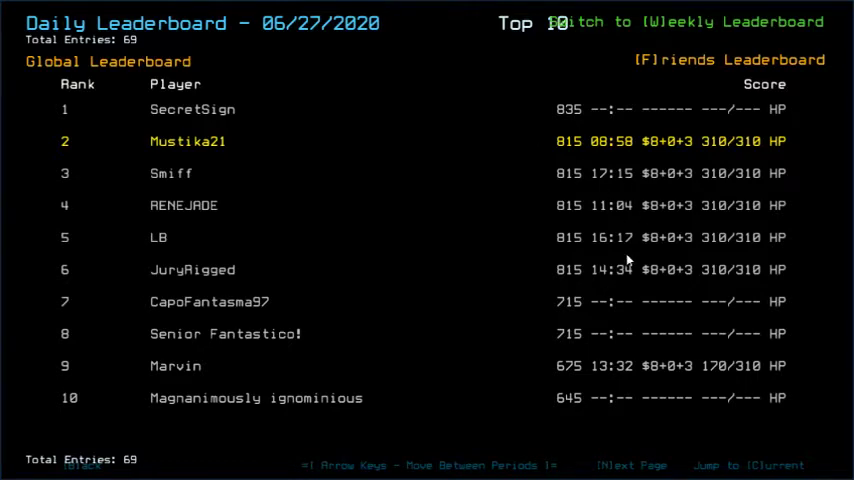
pyautogui.moveTo(512, 270)
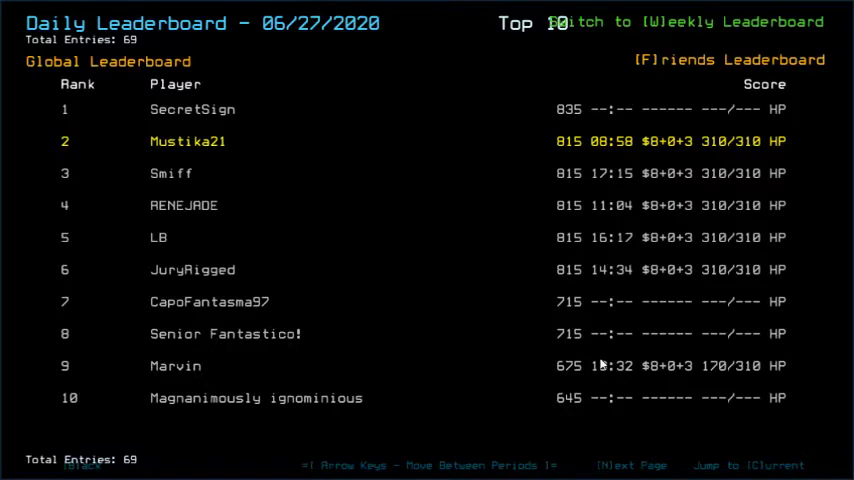
pyautogui.moveTo(600, 364)
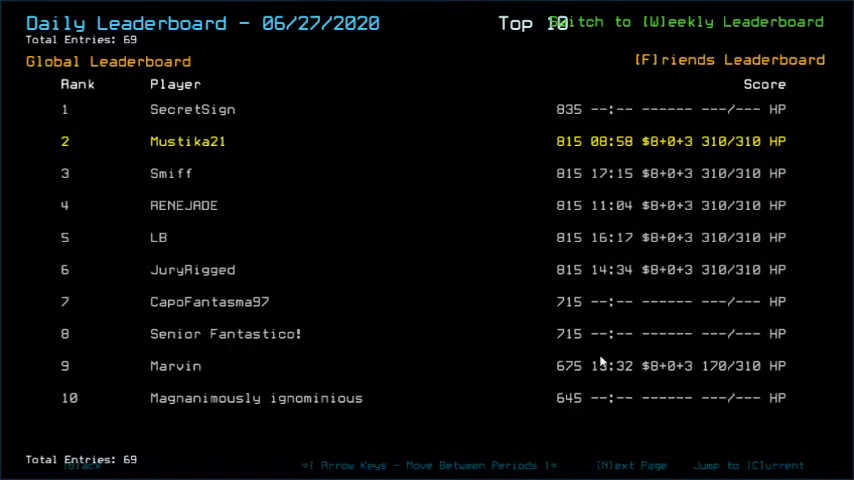
pyautogui.moveTo(548, 284)
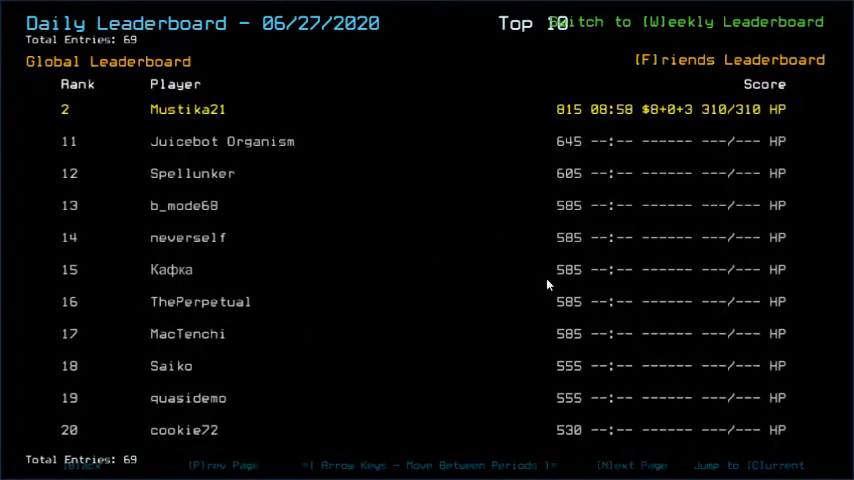
pyautogui.click(632, 464)
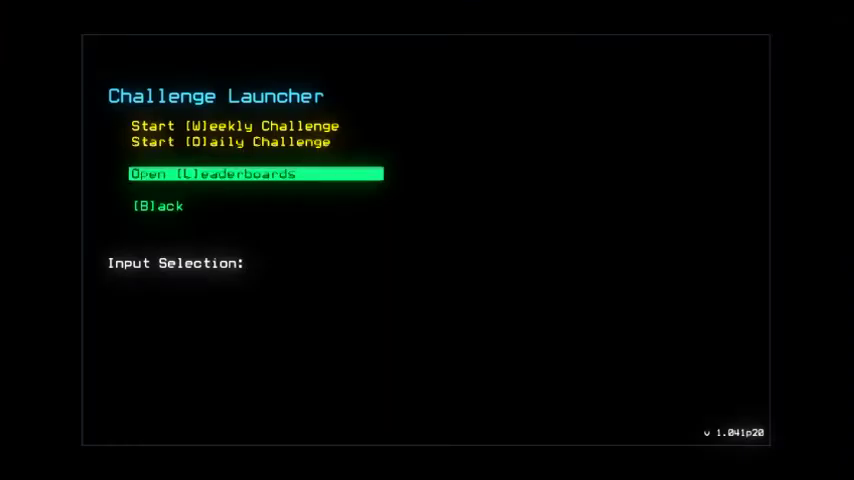
# Step: Start the daily challenge and back out of Options into the ship view
pyautogui.click(254, 172)
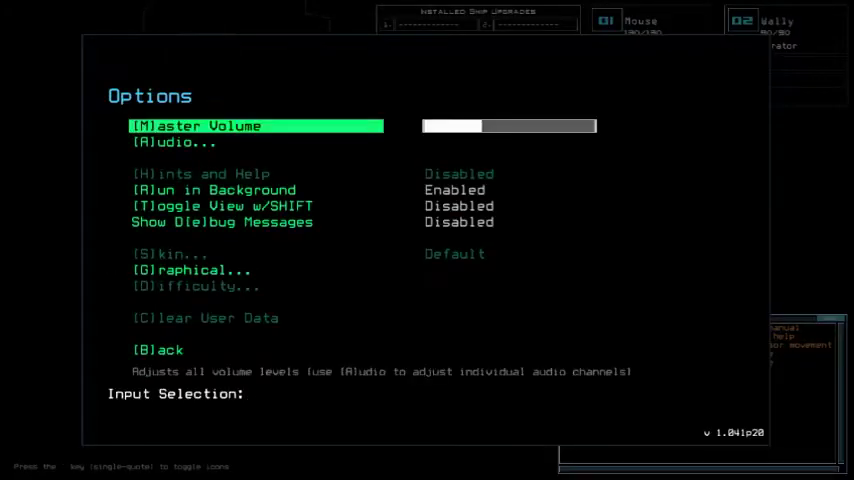
pyautogui.click(192, 270)
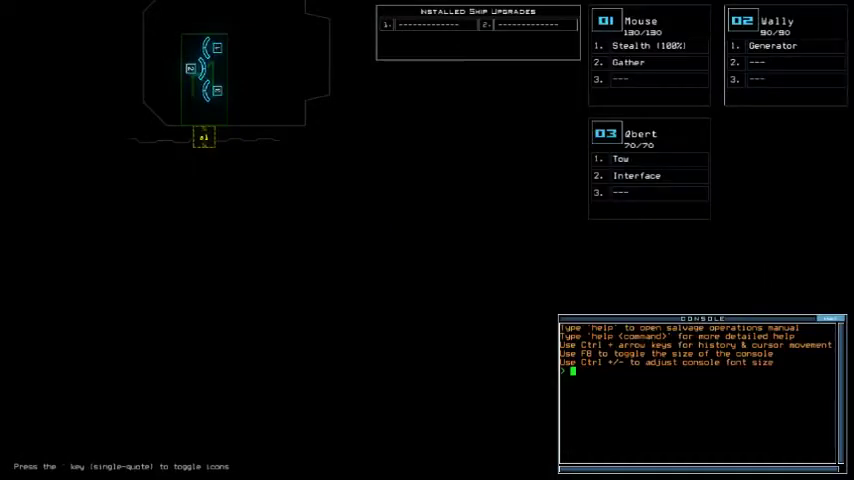
# Step: Run the 'status' command to show infestations and hull integrity of the derelict
pyautogui.write('status')
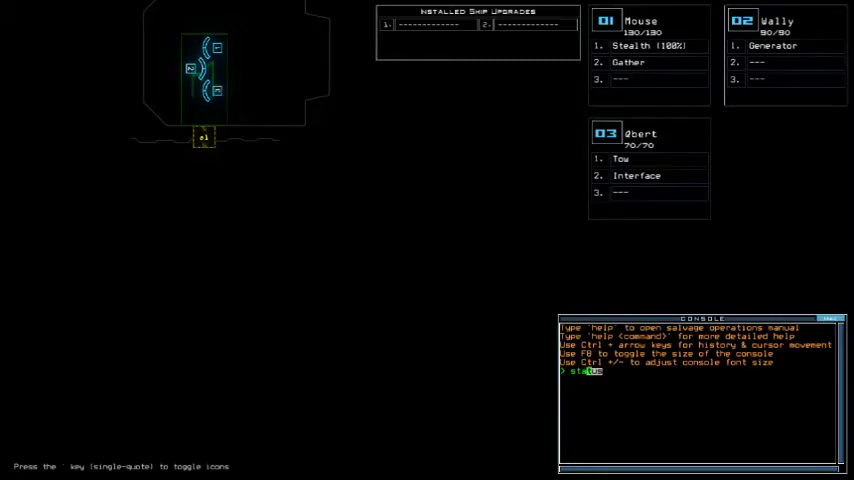
pyautogui.press('Return')
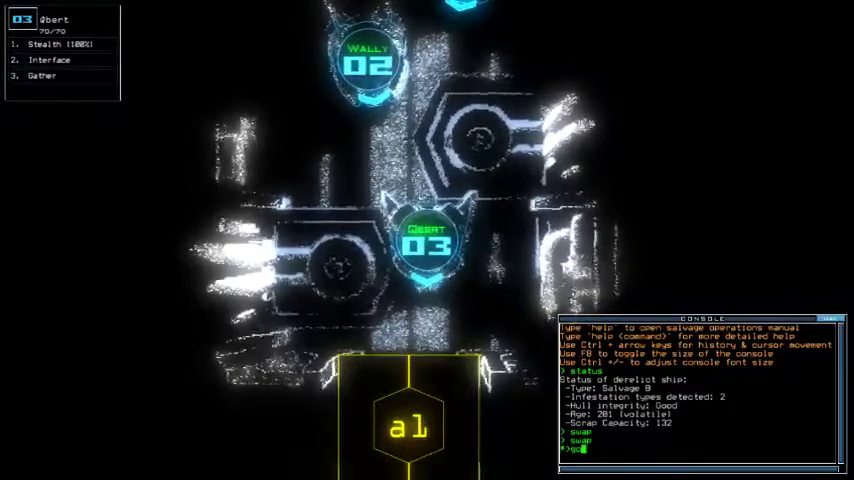
pyautogui.press('Return')
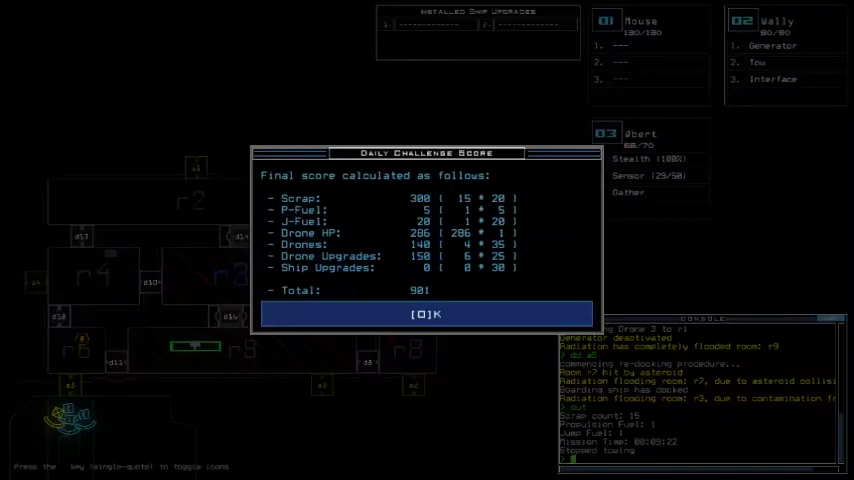
# Step: Confirm the Daily Challenge Score with OK to load the 06/28/2020 leaderboard
pyautogui.click(428, 314)
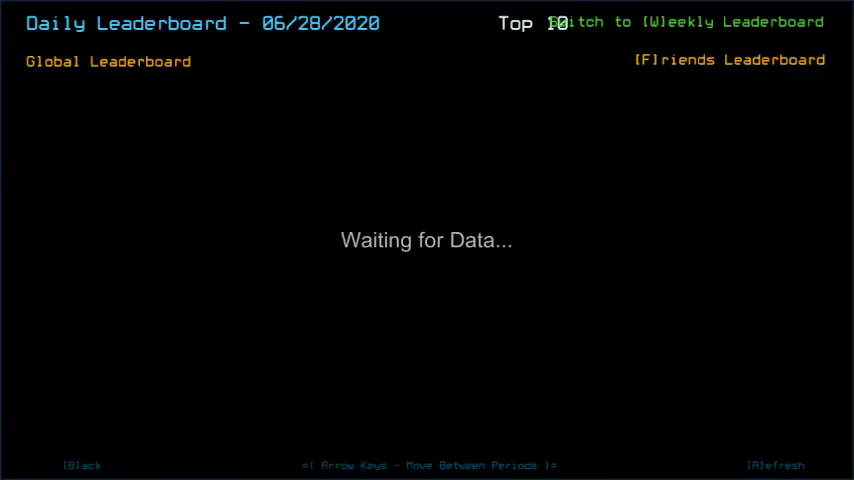